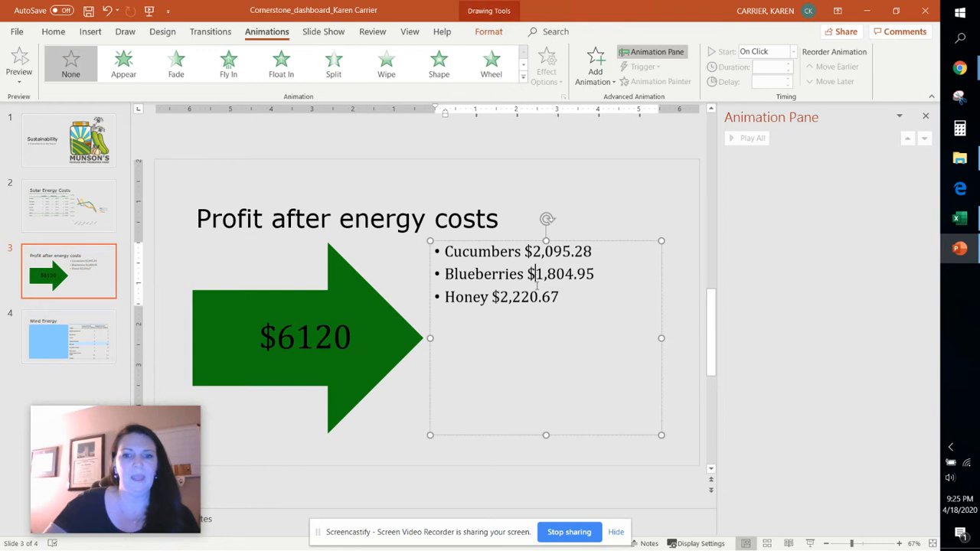
# Convert the cucumbers, blueberries and honey profit bullets into a Basic Venn SmartArt diagram
pyautogui.rightClick(536, 272)
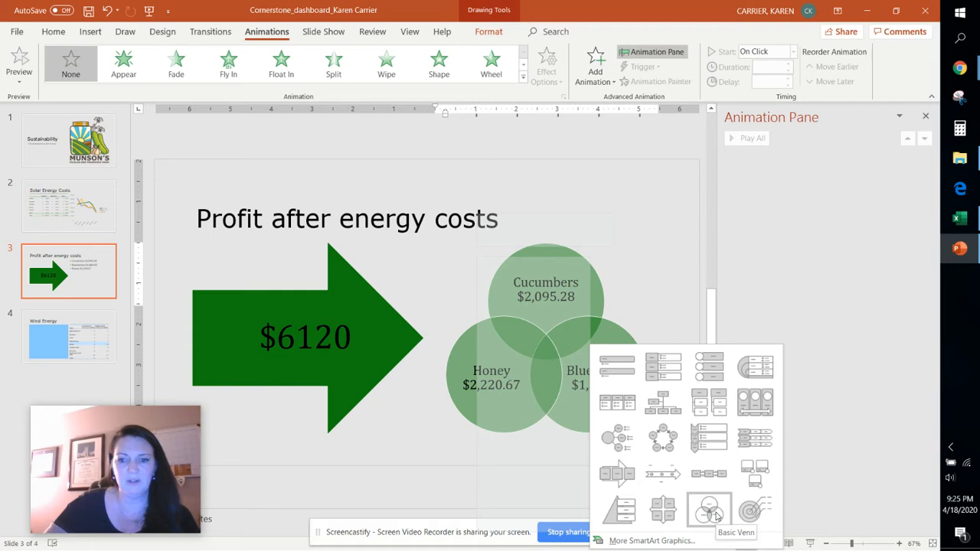
pyautogui.click(707, 508)
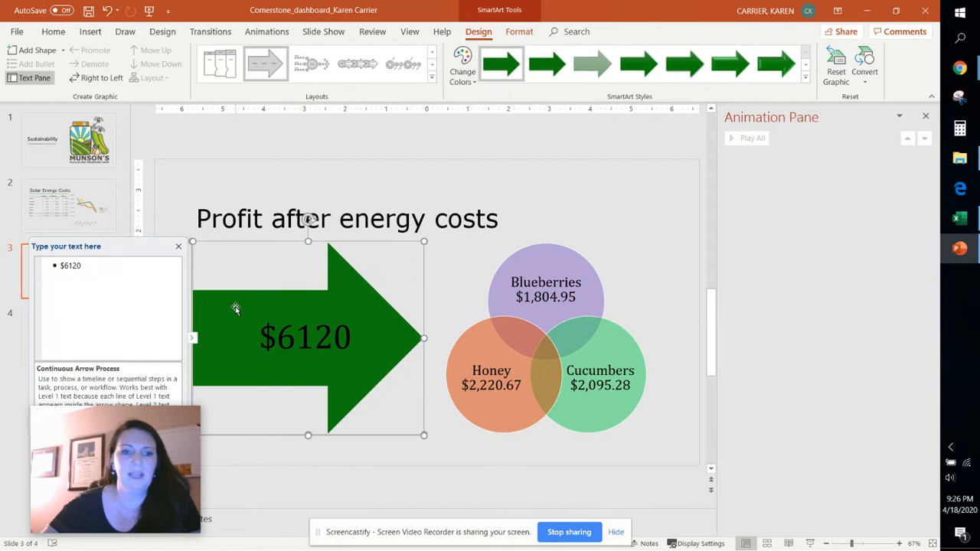
# Give the $6120 Continuous Arrow Process diagram the Subtle Effect SmartArt style
pyautogui.click(519, 31)
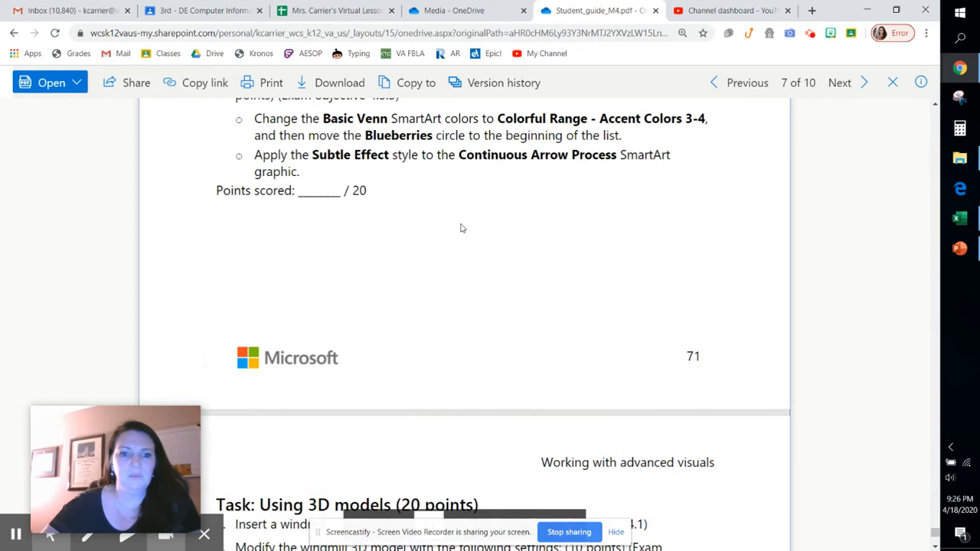
# Scroll the student guide PDF down to the Using 3D models task
pyautogui.scroll(-3)
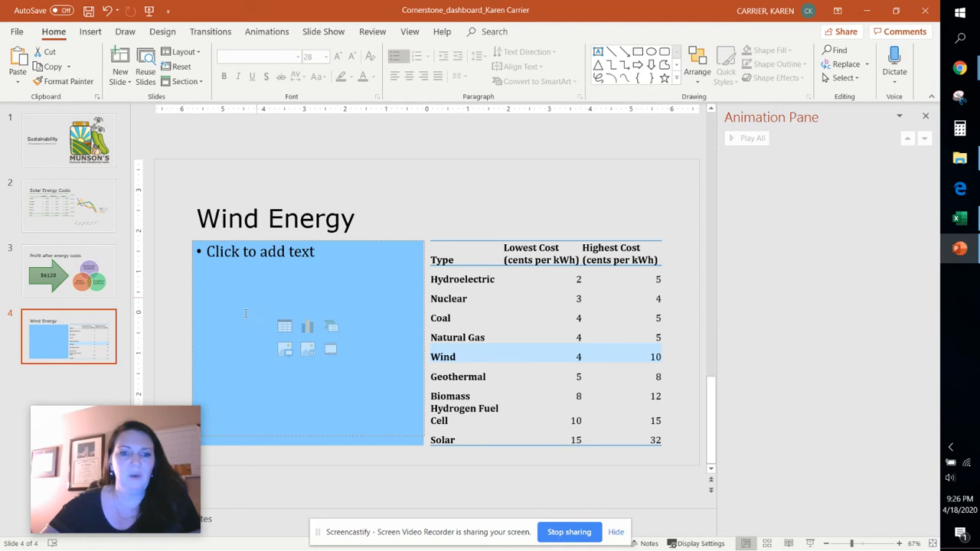
# Insert the windmill 3D model on the Wind Energy slide with the Above Front Left view
pyautogui.click(306, 63)
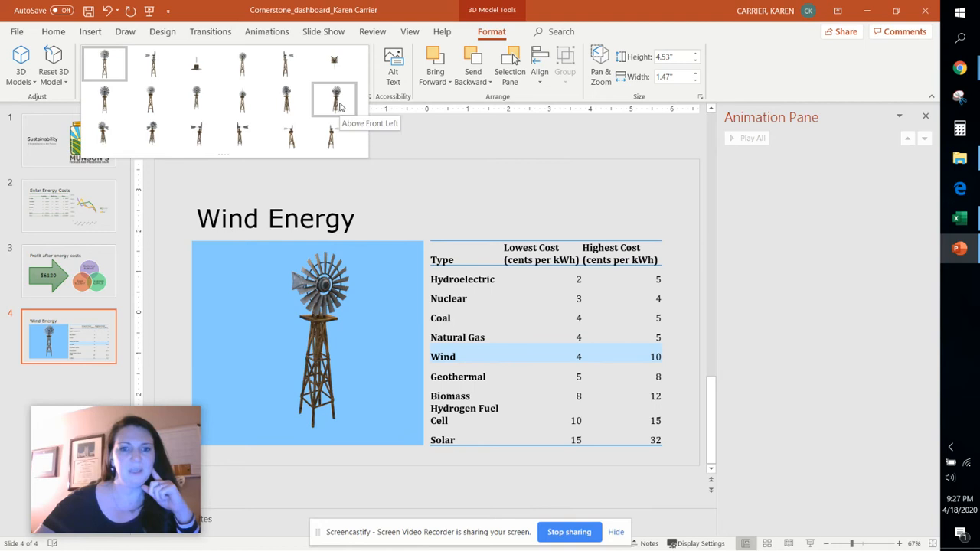
pyautogui.click(334, 99)
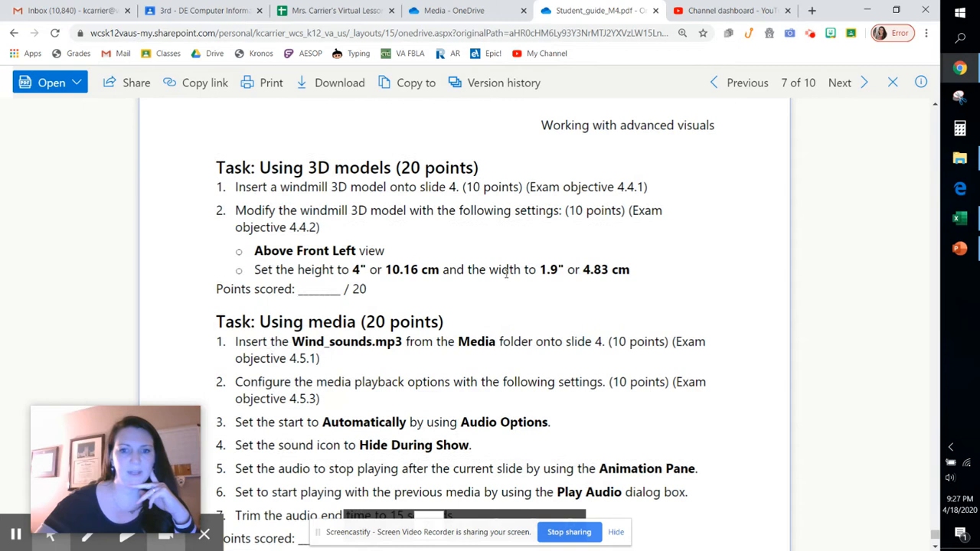
# Scroll the student guide PDF down to the Using media task and switch back to PowerPoint
pyautogui.scroll(-3)
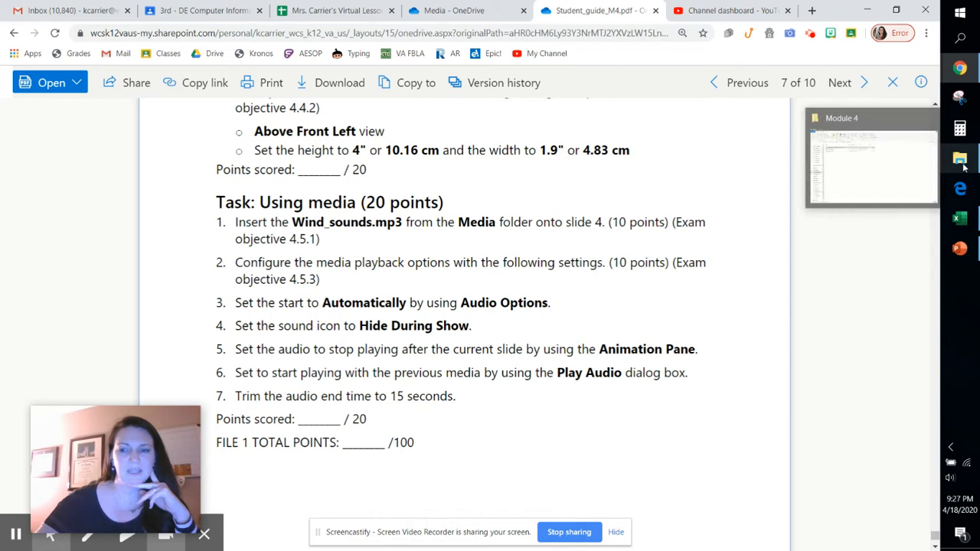
pyautogui.click(447, 11)
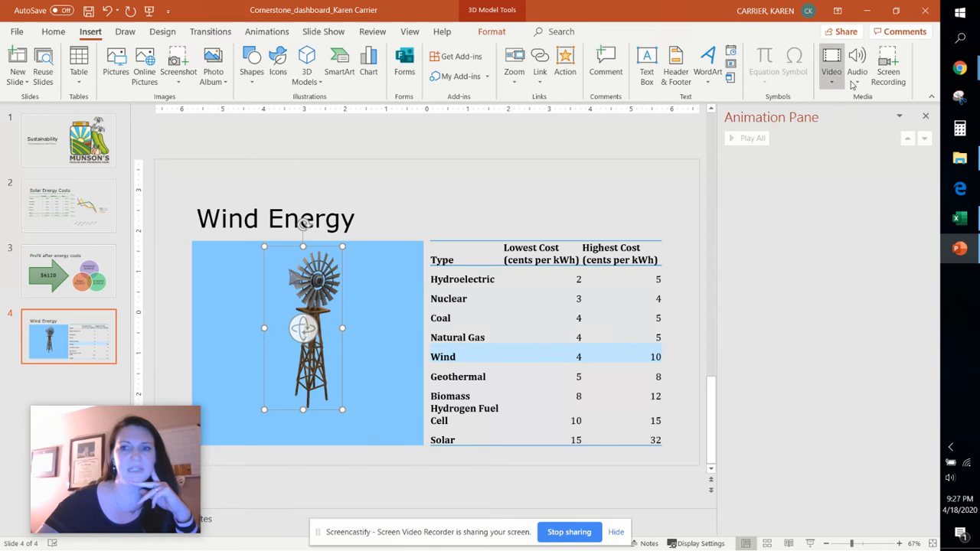
# Insert the Wind_sounds audio from My PC onto the Wind Energy slide
pyautogui.click(858, 61)
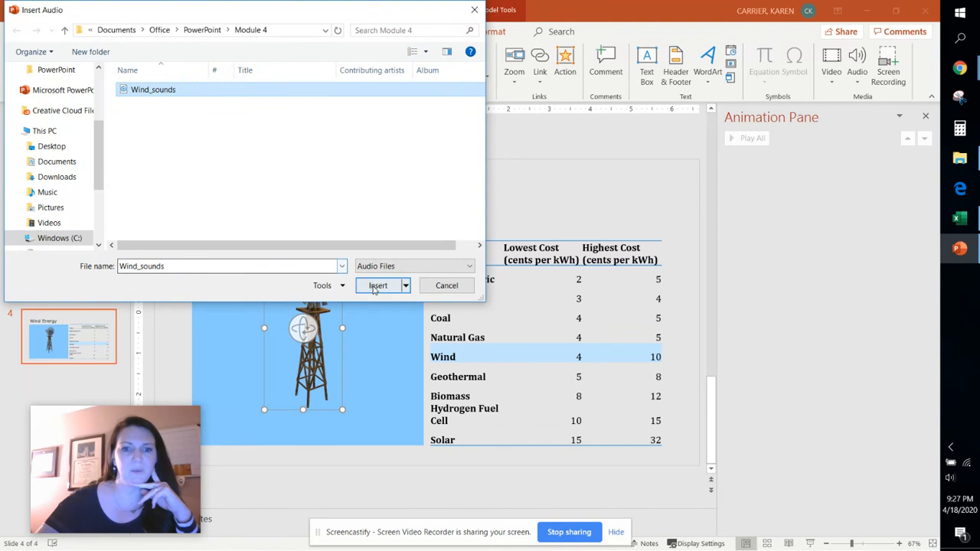
pyautogui.click(377, 286)
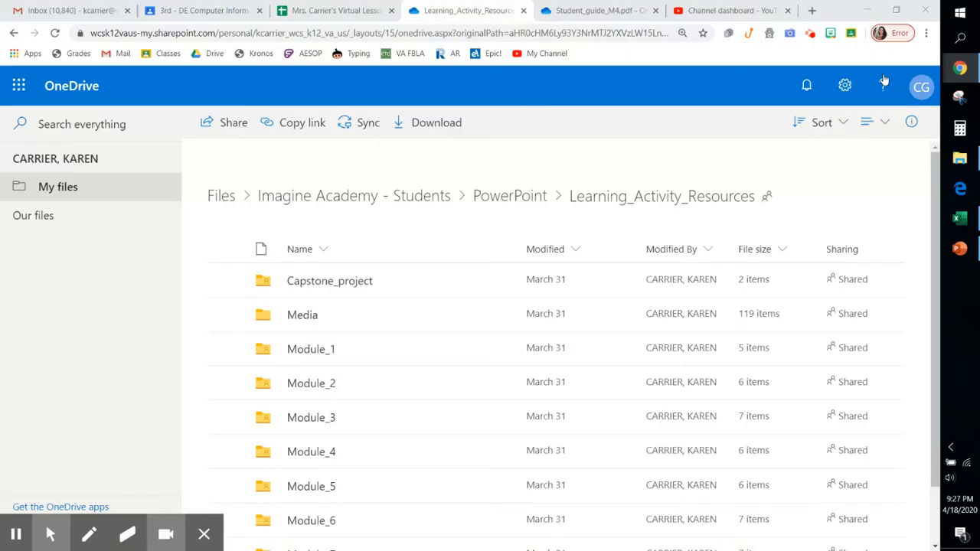
# Go into the Media folder inside OneDrive's Learning_Activity_Resources
pyautogui.click(590, 9)
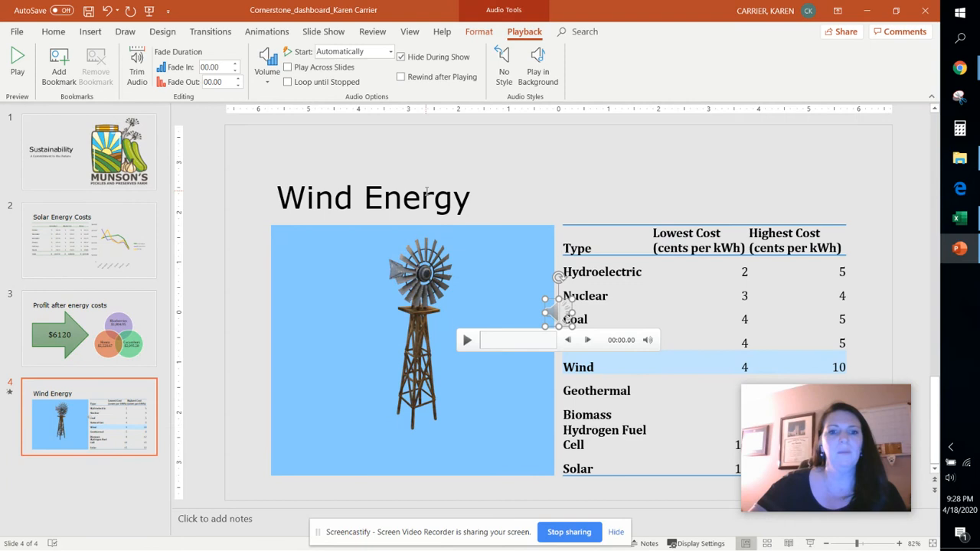
# Set the Wind_sounds audio to start Automatically with Hide During Show enabled
pyautogui.click(266, 31)
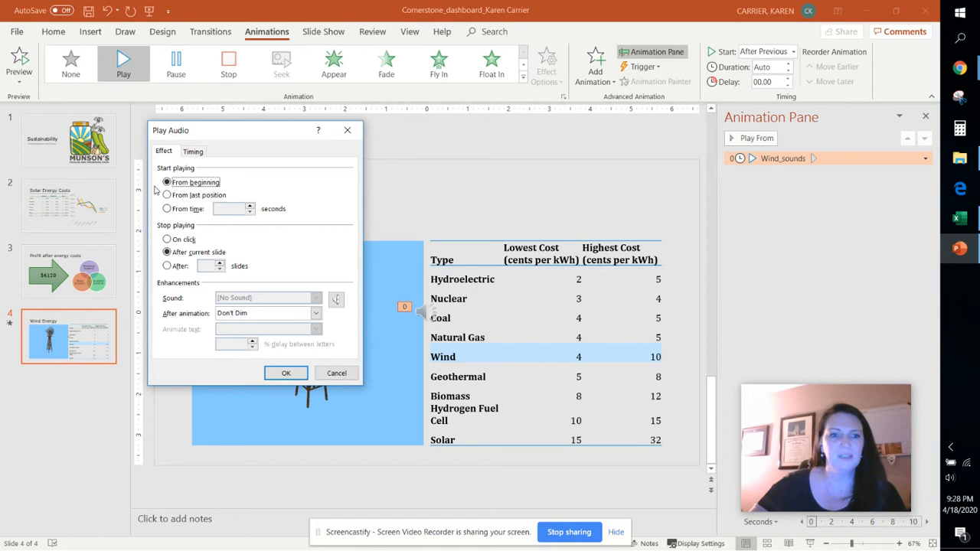
# Set the Play Audio effect to Start From beginning and Stop After current slide
pyautogui.click(167, 182)
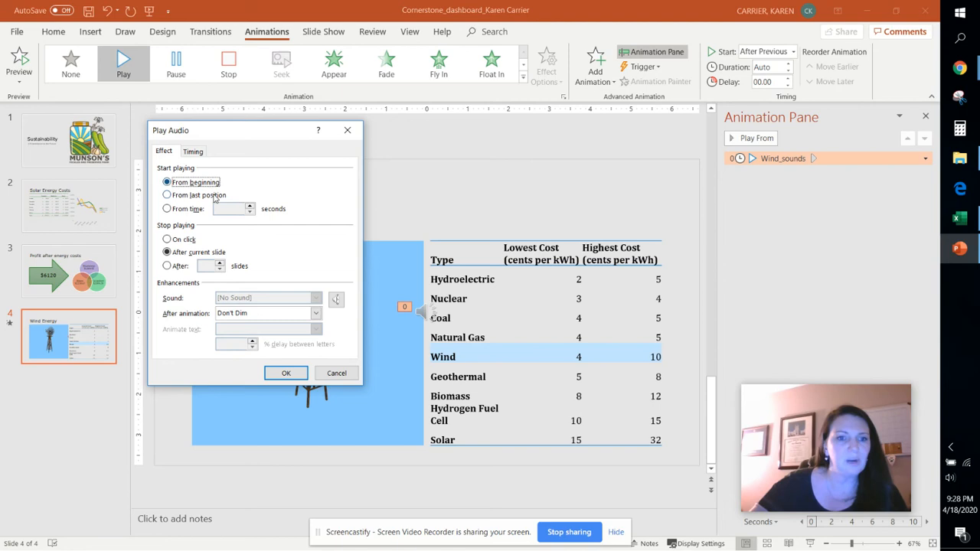
pyautogui.click(193, 151)
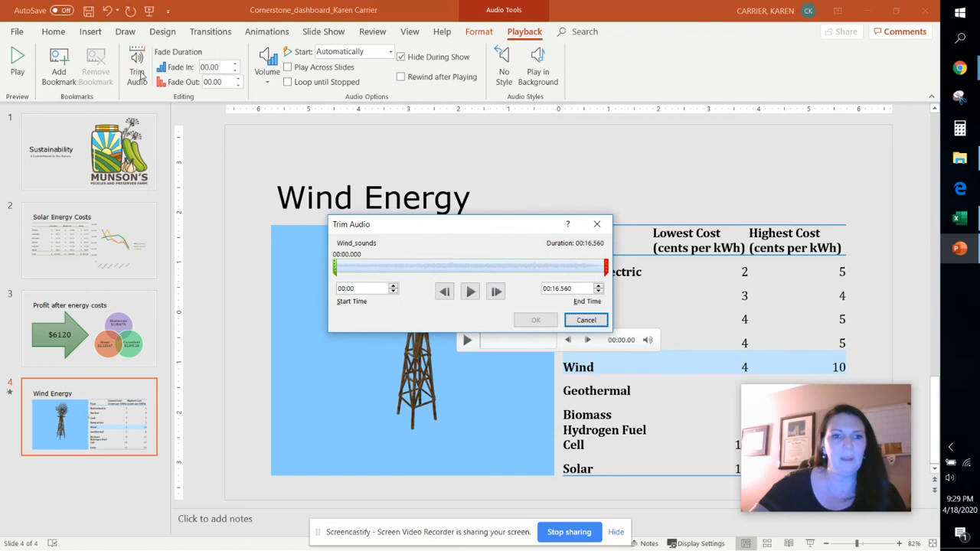
# Close the Wind_sounds Trim Audio dialog at its 16.56-second length and return to slide 1
pyautogui.click(586, 320)
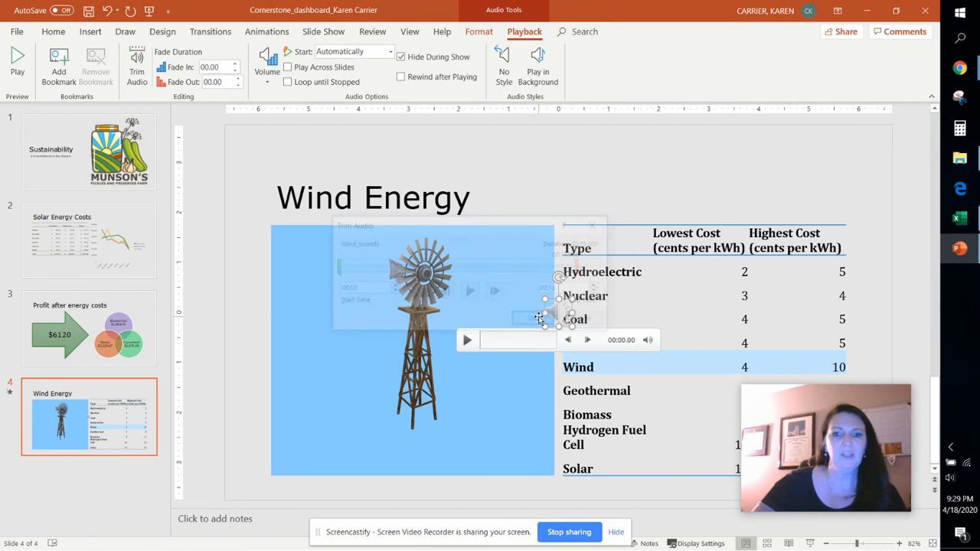
pyautogui.click(323, 30)
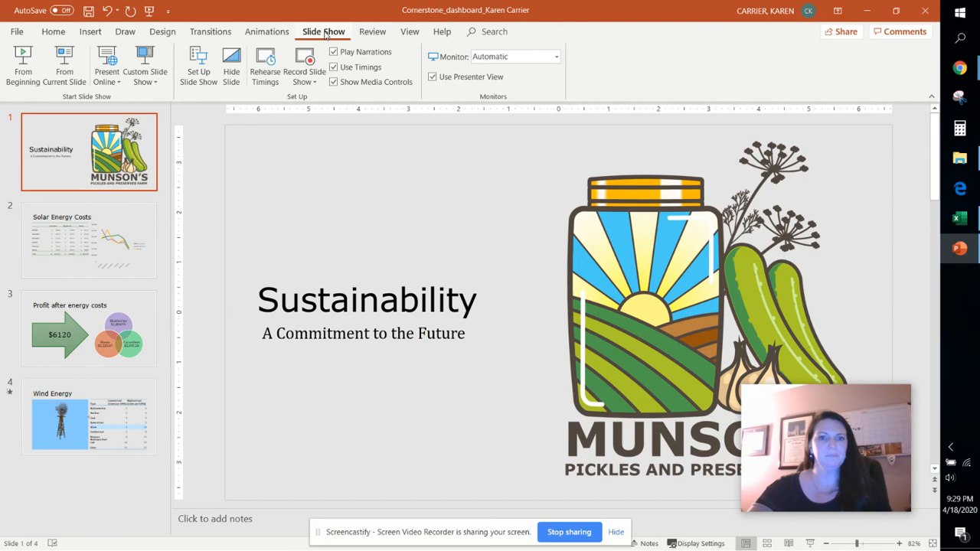